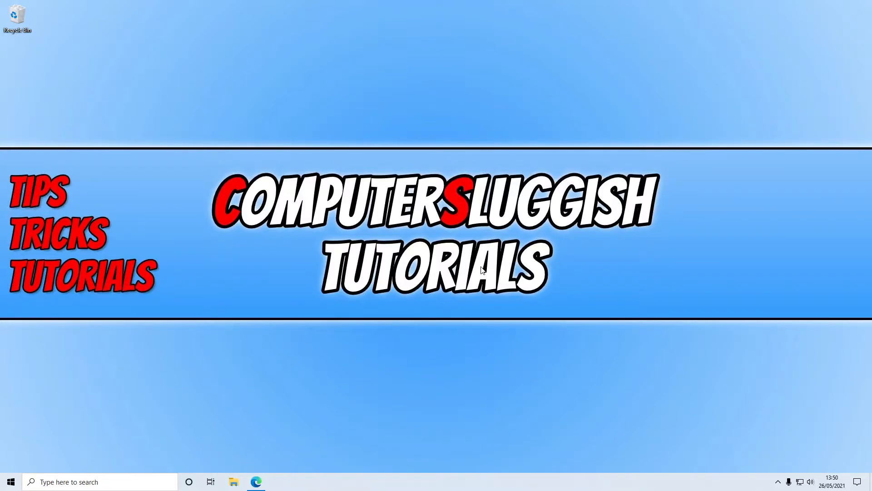
Launch Edge from the taskbar, showing four tabs along the top of the window
click(256, 482)
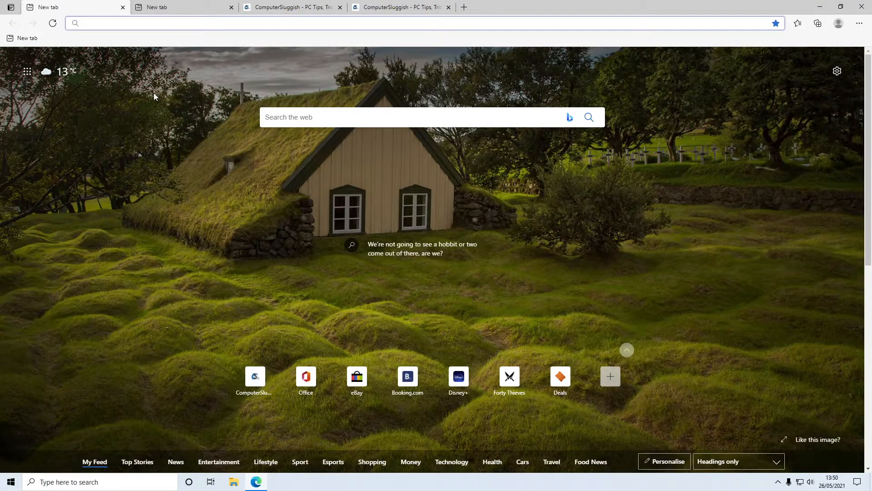
click(333, 23)
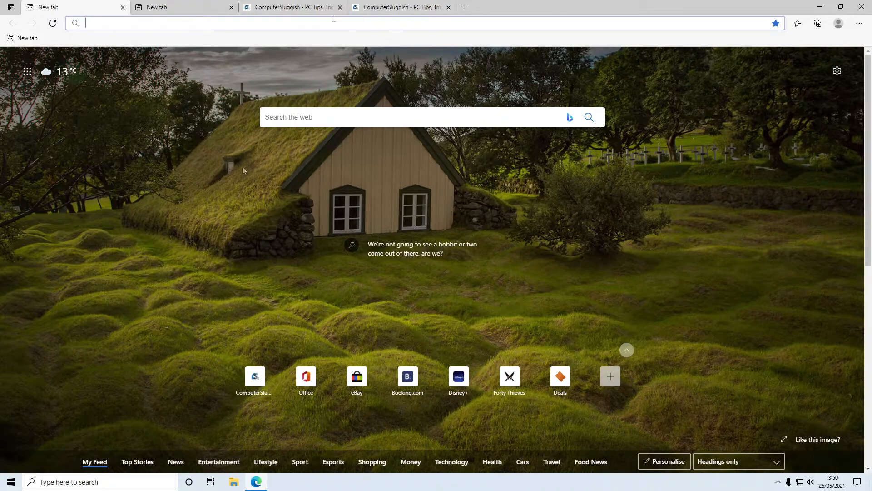
mouse_move(222, 177)
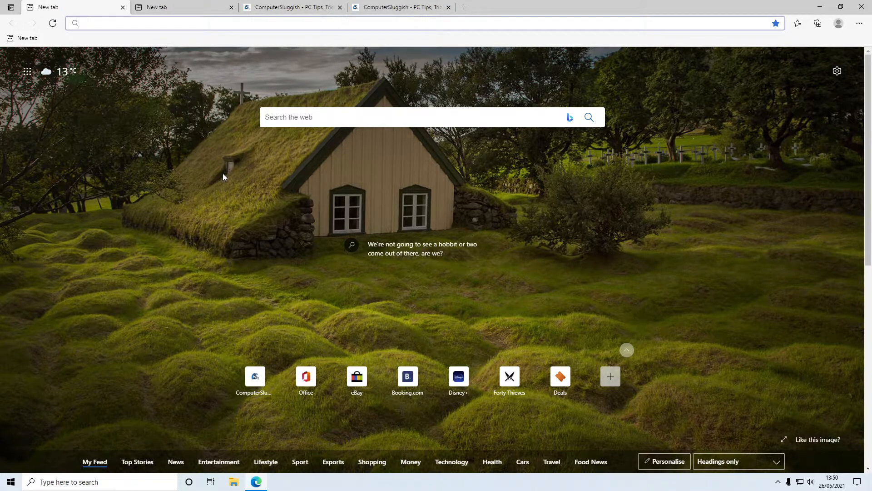
mouse_move(194, 167)
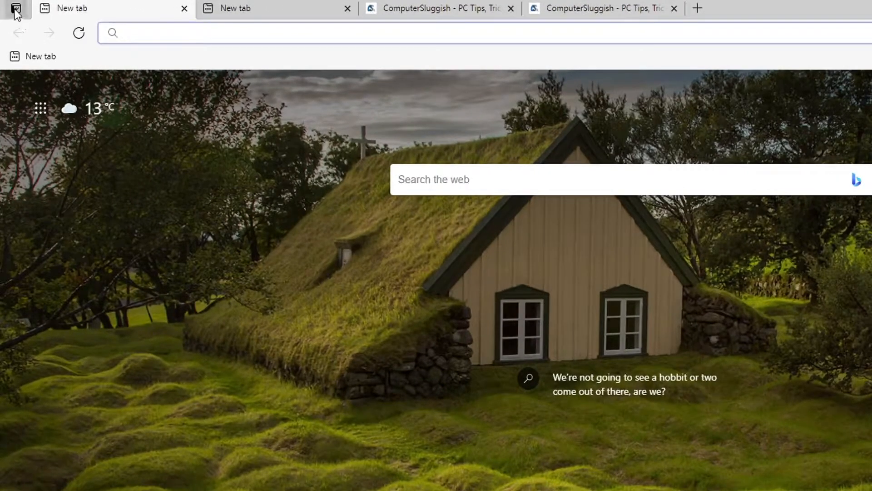
mouse_move(16, 12)
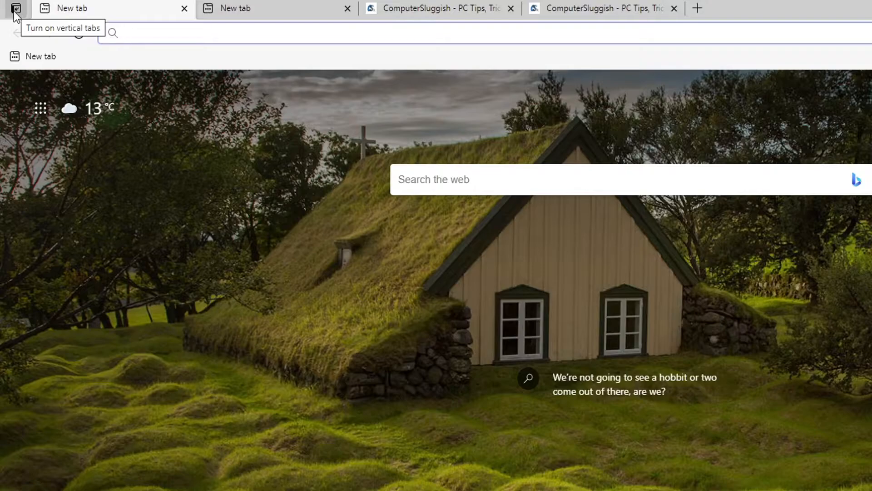
Turn on vertical tabs, then close and relaunch Edge to confirm the layout persists
click(16, 9)
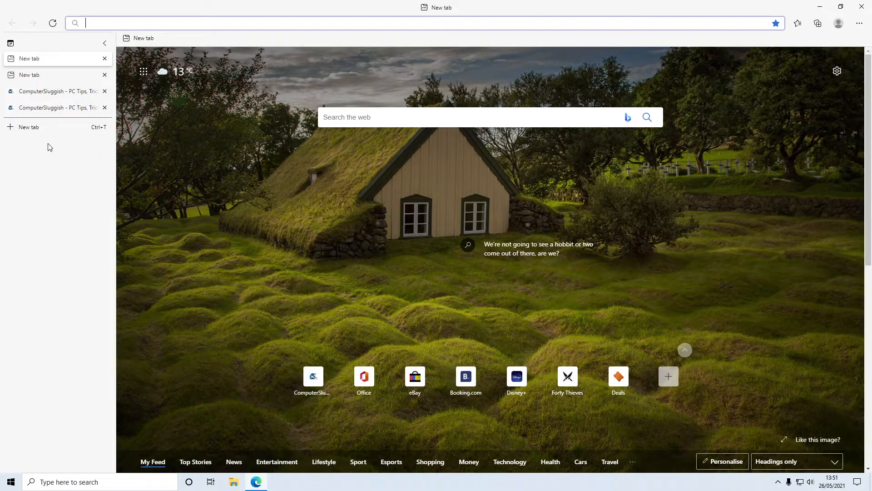
mouse_move(28, 128)
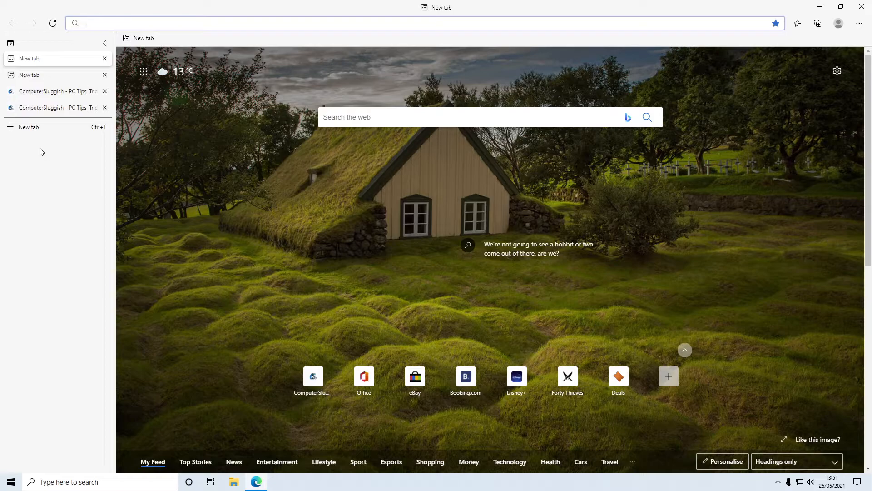
click(103, 43)
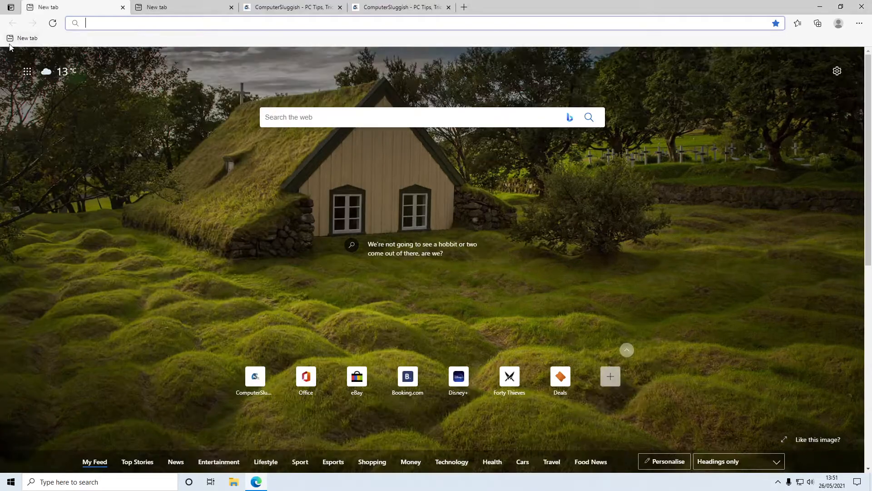
mouse_move(220, 37)
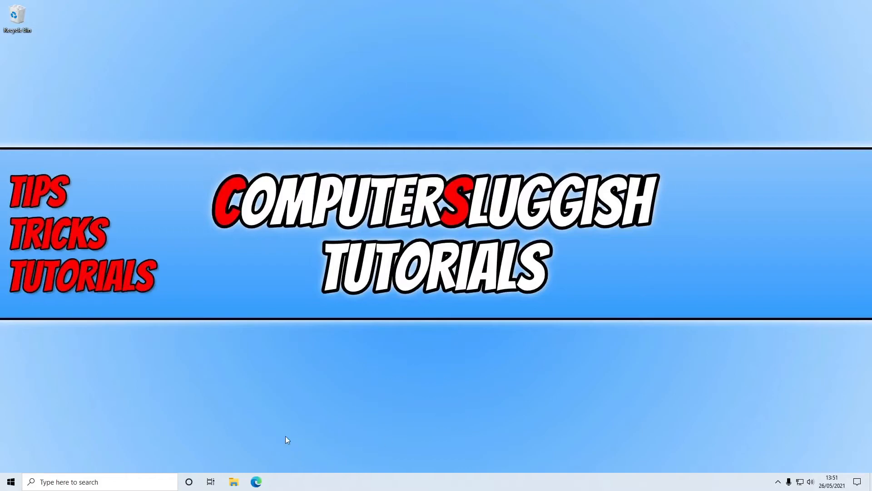
click(256, 482)
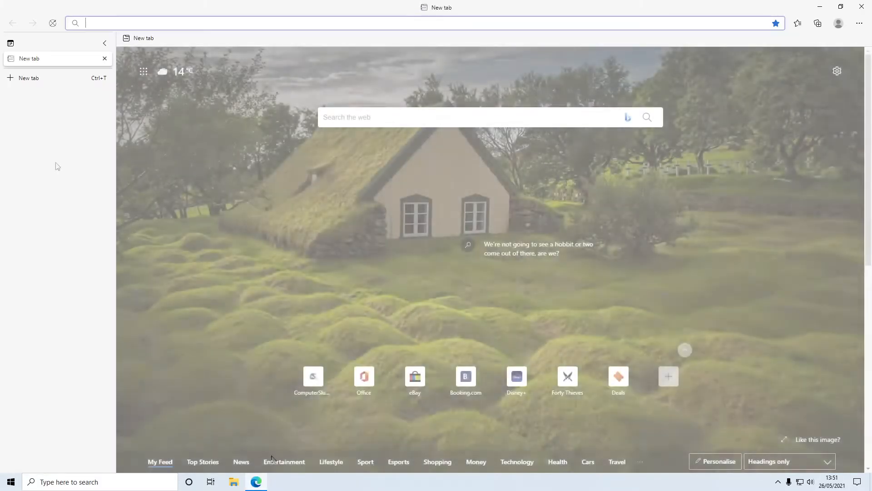